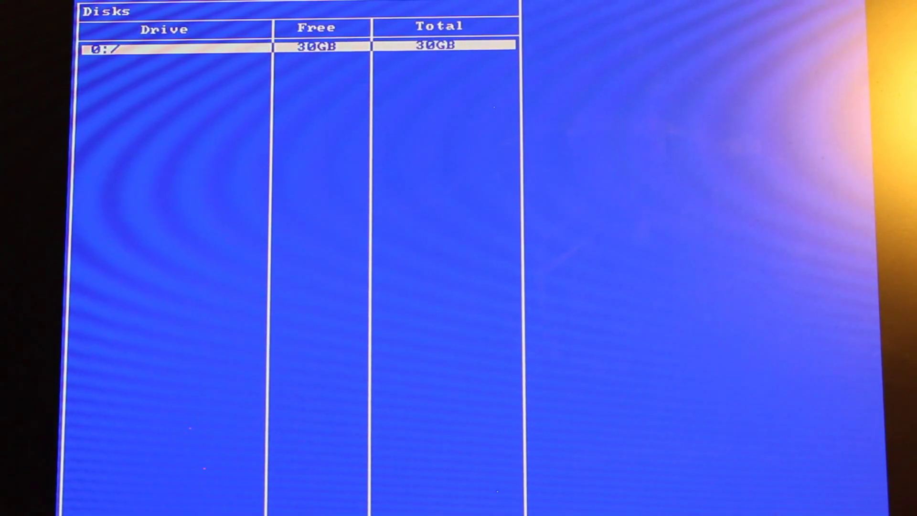
Open drive 0:/ and step through its root entries ASFASF.TXT, DUMP.BIN and the TESTING/ folder.
double_click(105, 46)
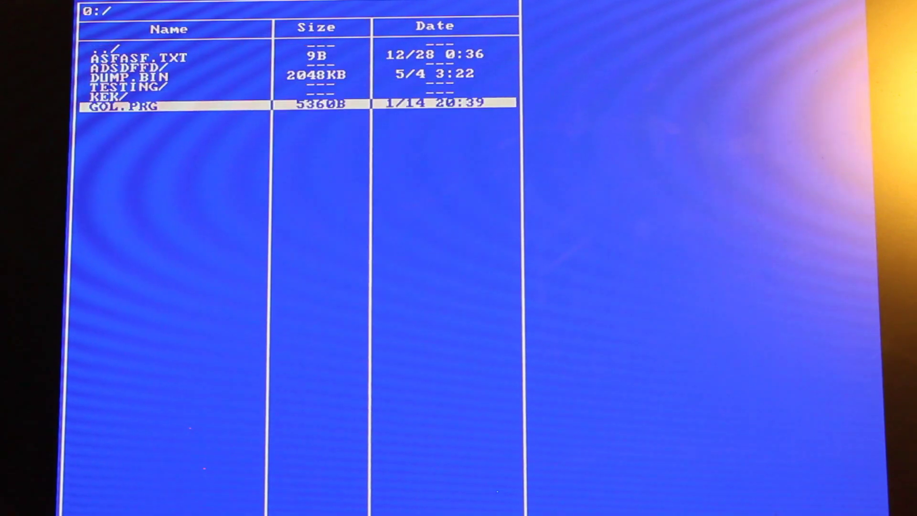
key(up)
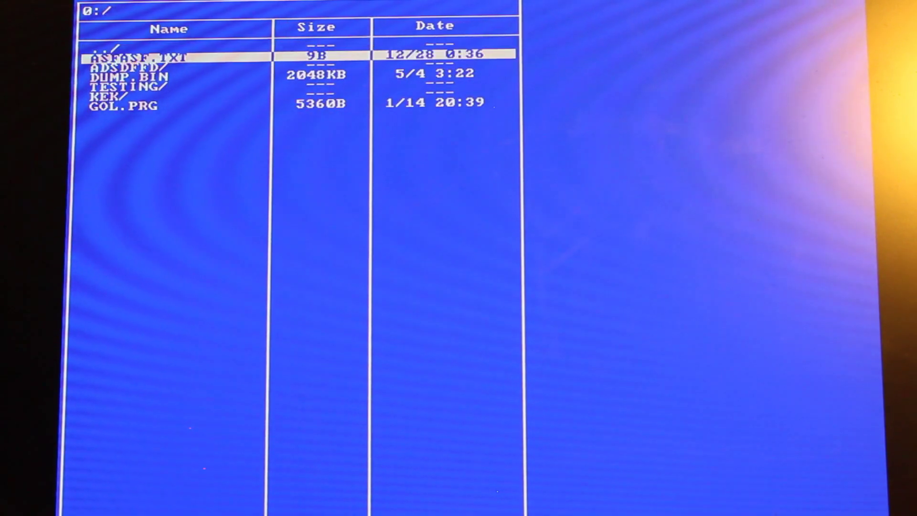
double_click(127, 72)
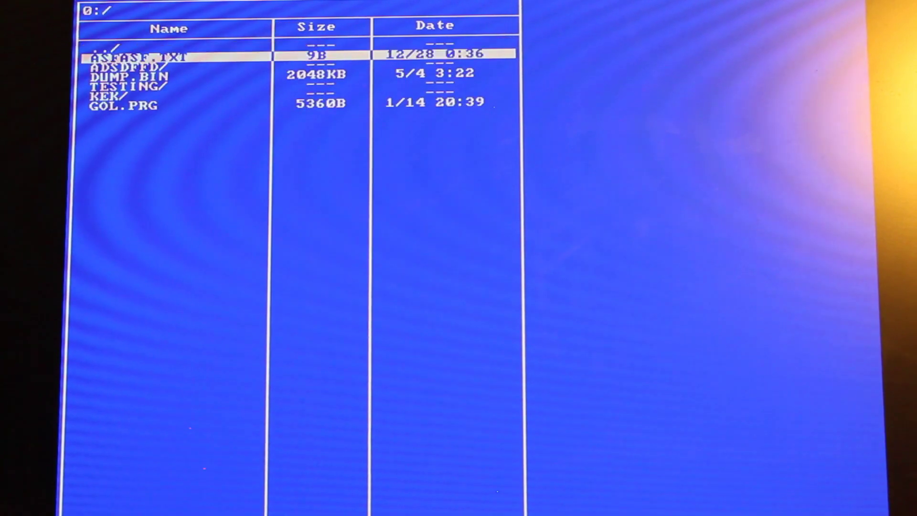
double_click(122, 93)
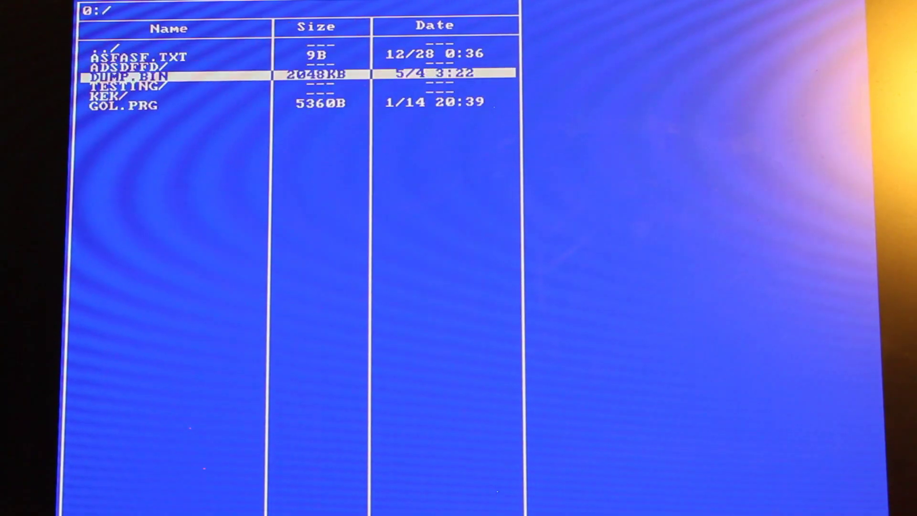
key(Down)
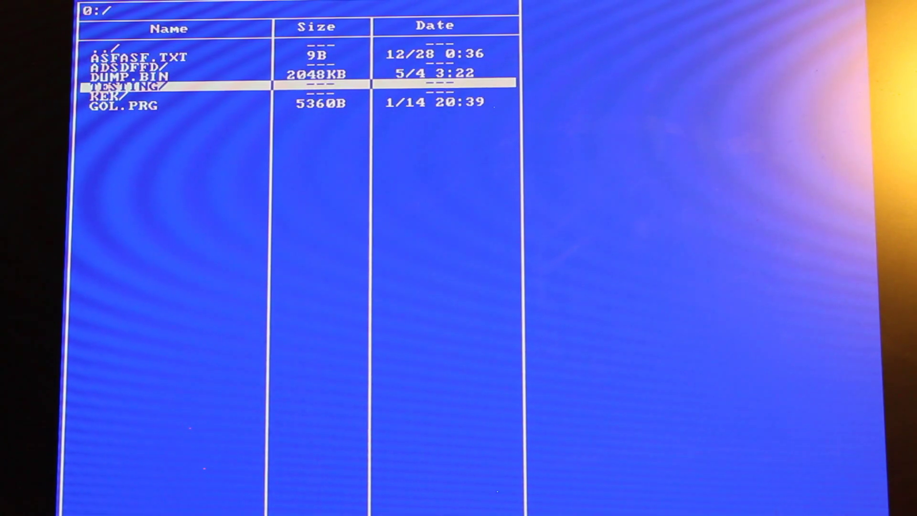
key(down)
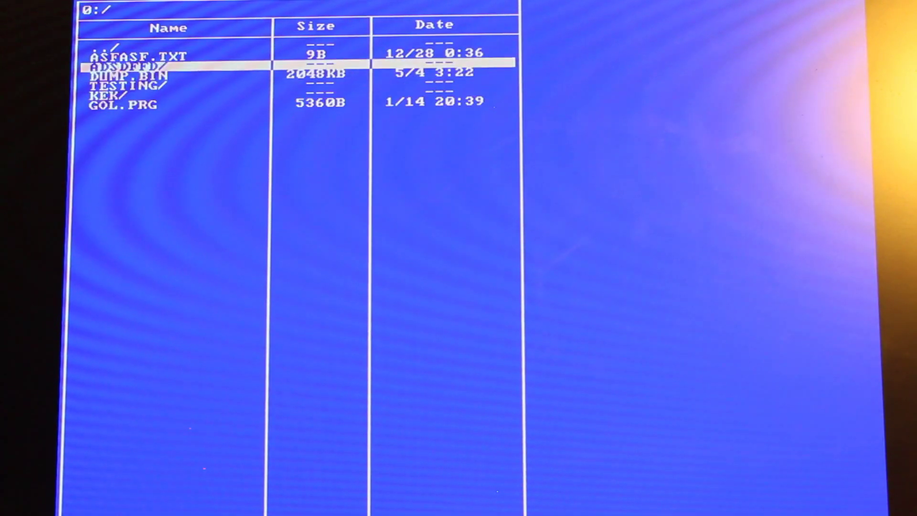
Switch to the kernel screen showing Shell and two GOL processes with their memory blocks.
key(down)
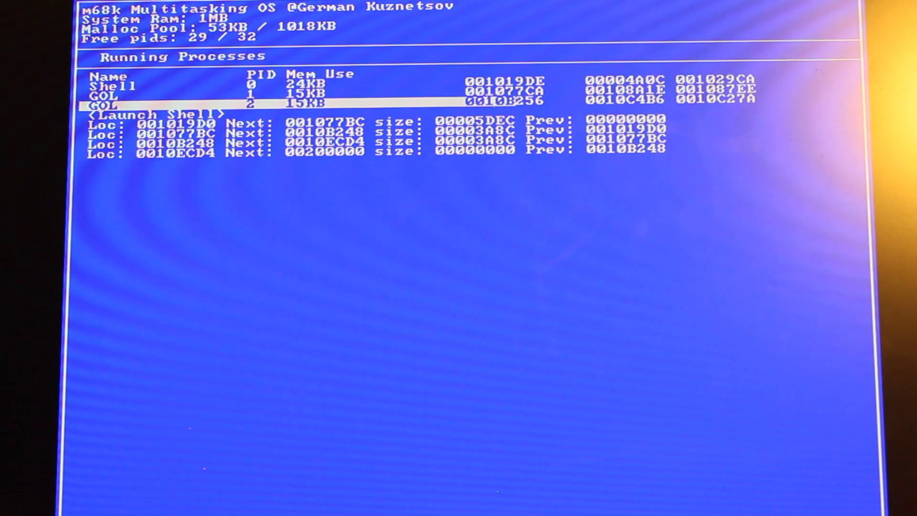
key(Up)
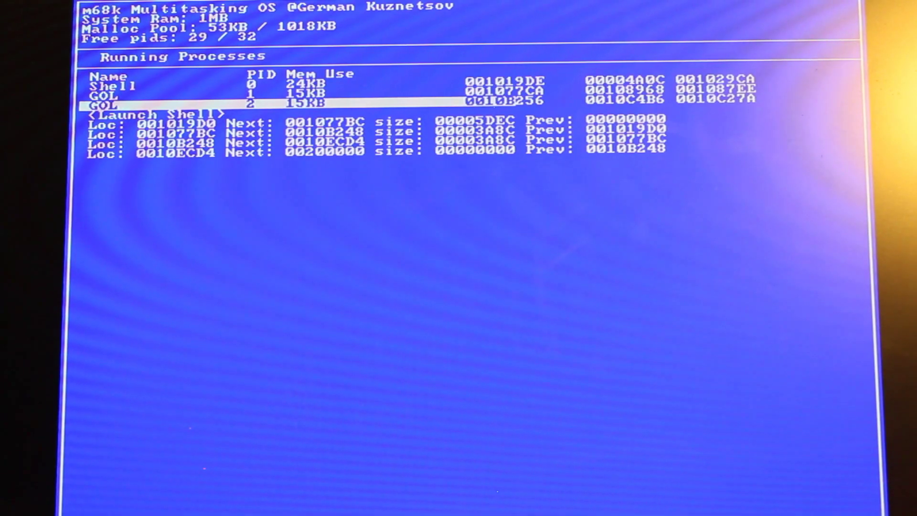
Switch back to the shell's 0:/ listing and move through DUMP.BIN, GOL.PRG and the parent entry.
key(Down)
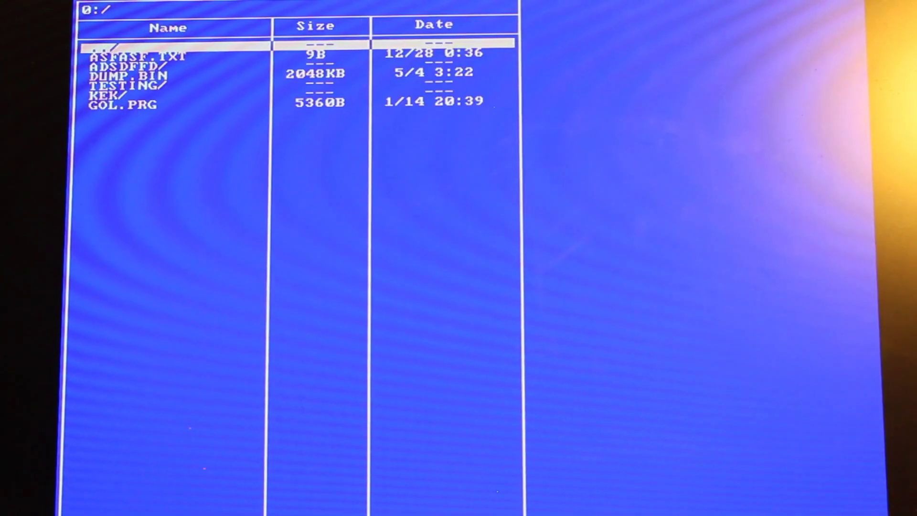
key(down)
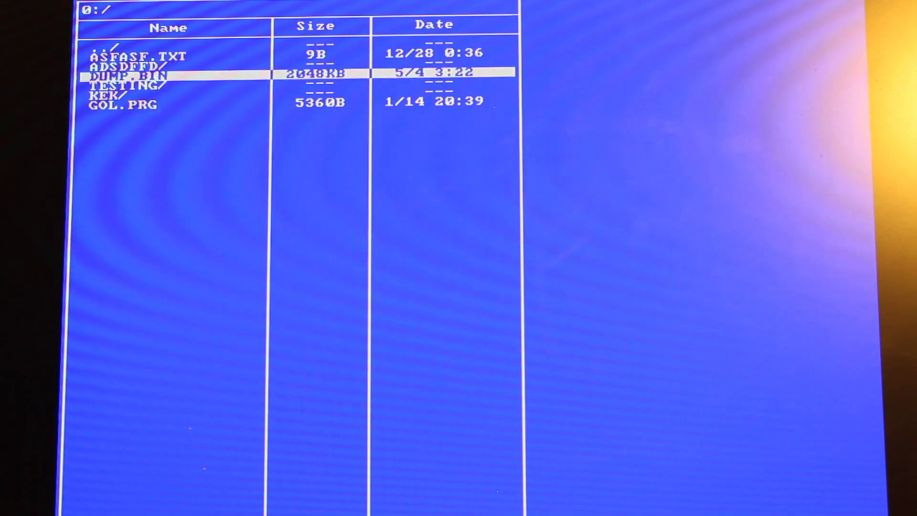
key(down)
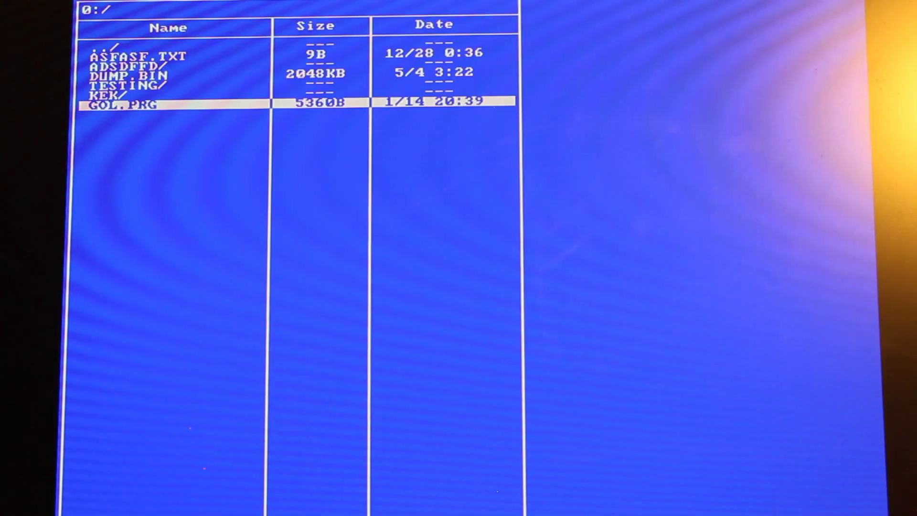
key(up)
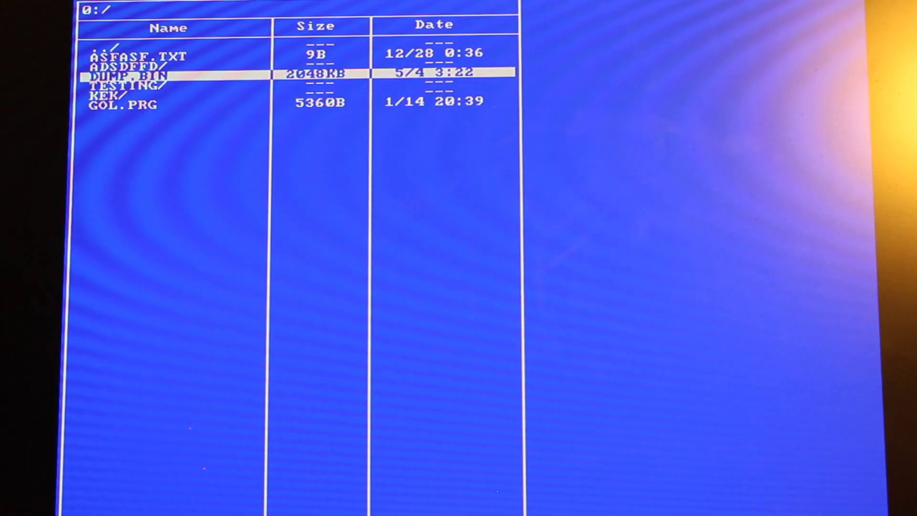
key(up)
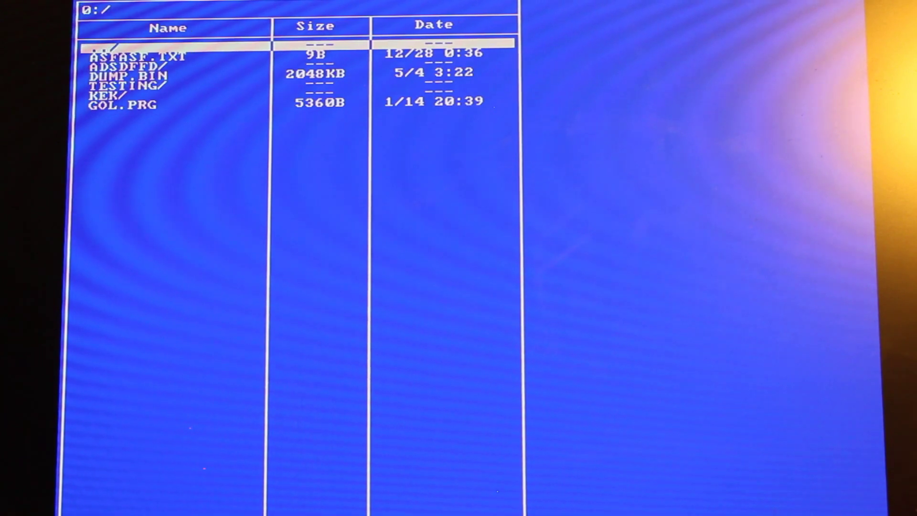